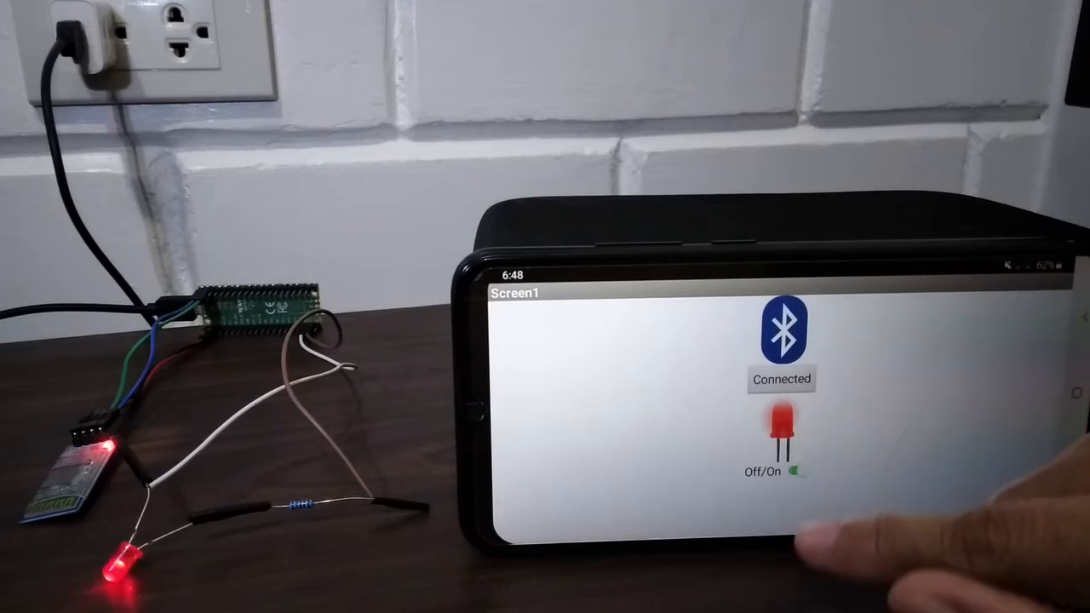
Flip the Off/On switch repeatedly, turning the Pico's LED off and back on several times.
{"action": "left_click", "coordinate": [792, 470]}
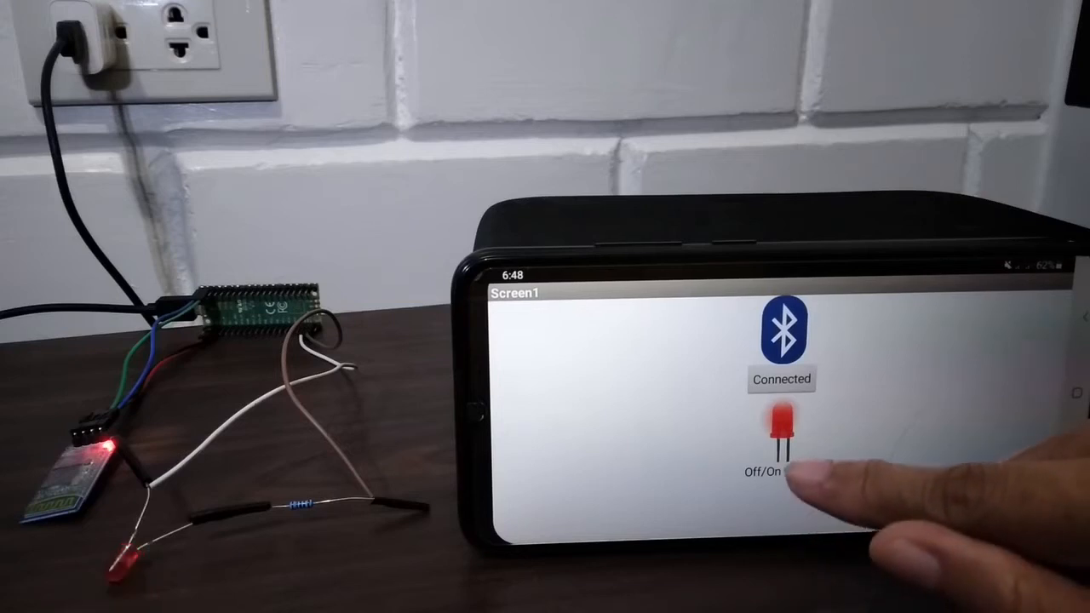
{"action": "left_click", "coordinate": [779, 468]}
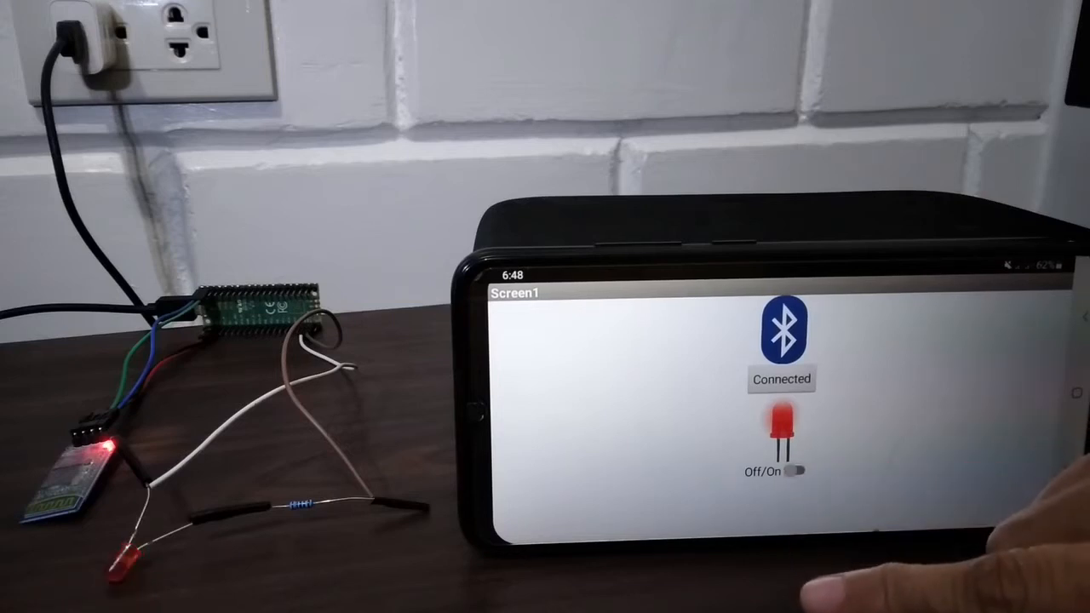
{"action": "left_click", "coordinate": [780, 470]}
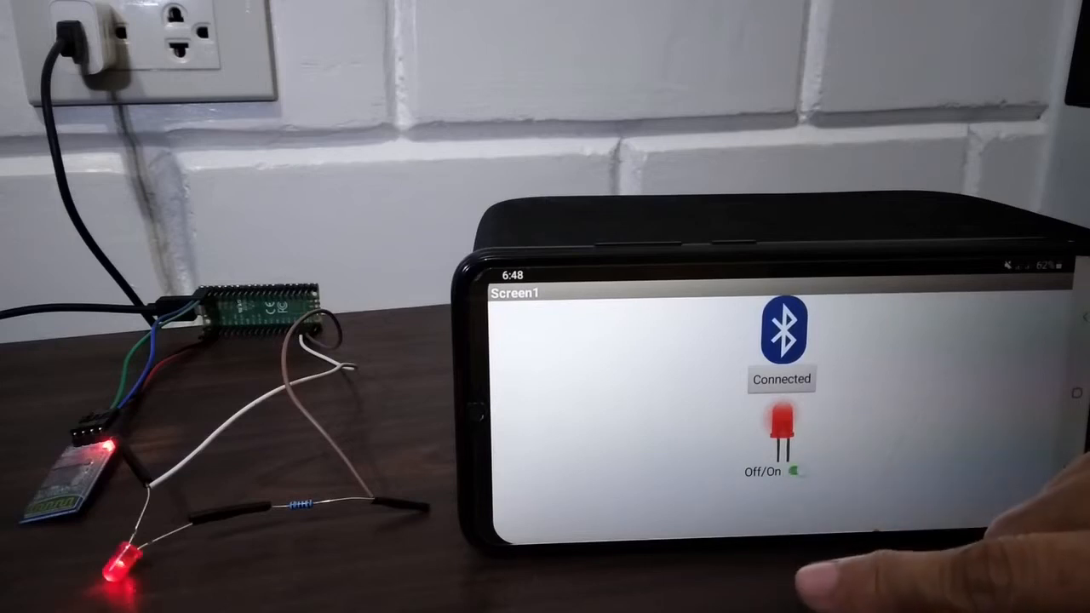
{"action": "left_click", "coordinate": [781, 470]}
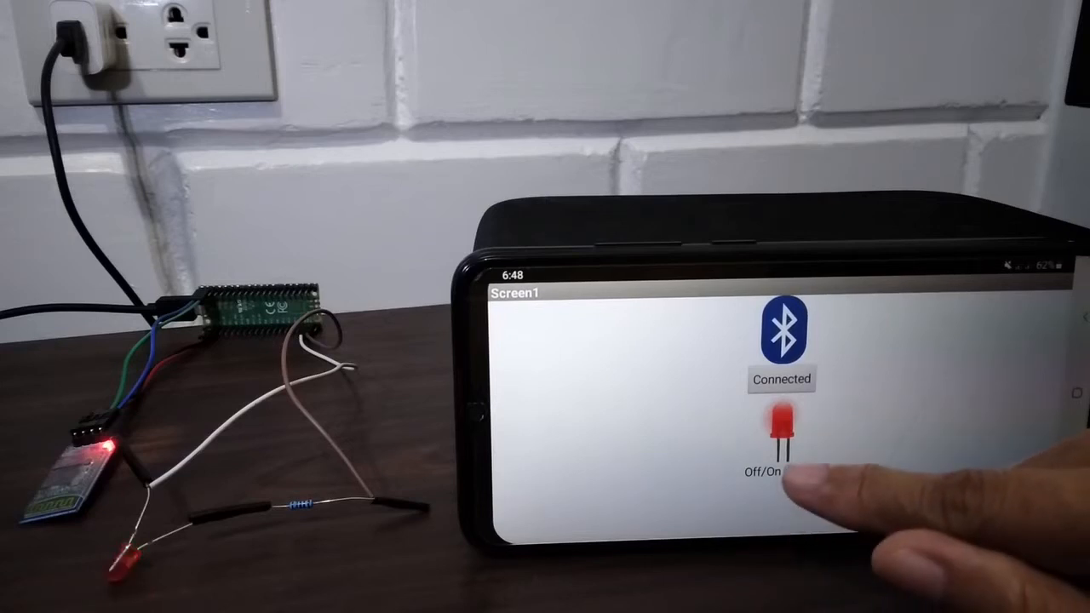
{"action": "left_click", "coordinate": [779, 476]}
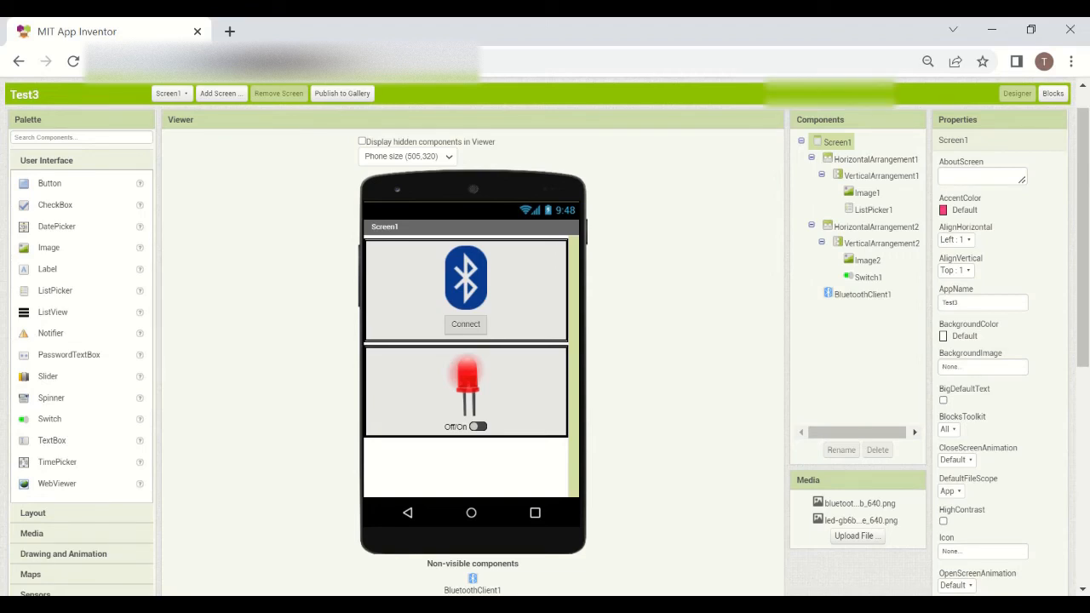
{"action": "left_click", "coordinate": [1052, 93]}
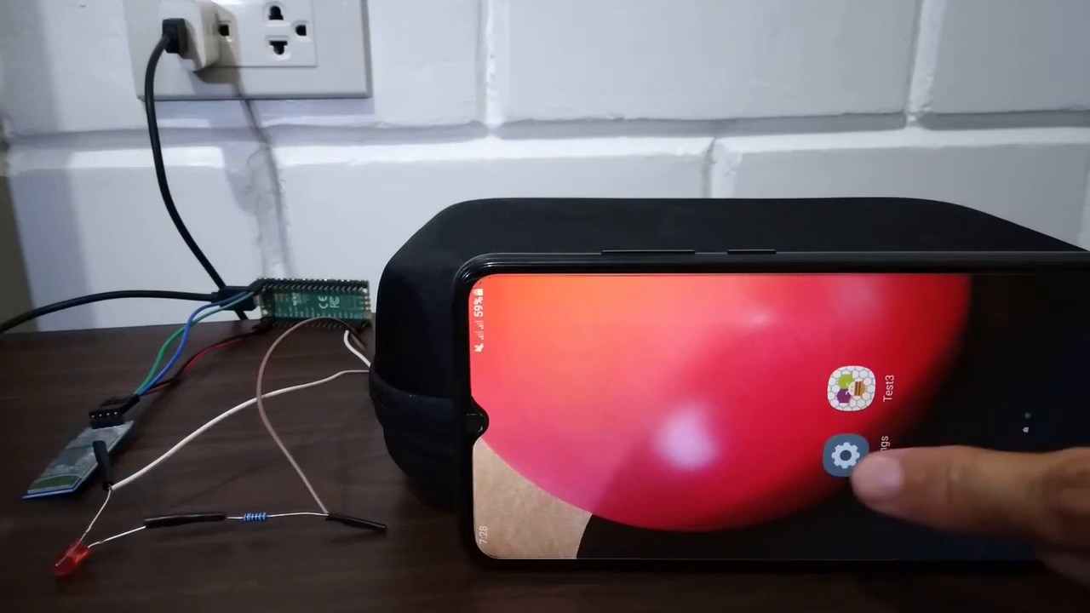
Launch the phone's Settings app from the home screen.
{"action": "left_click", "coordinate": [860, 457]}
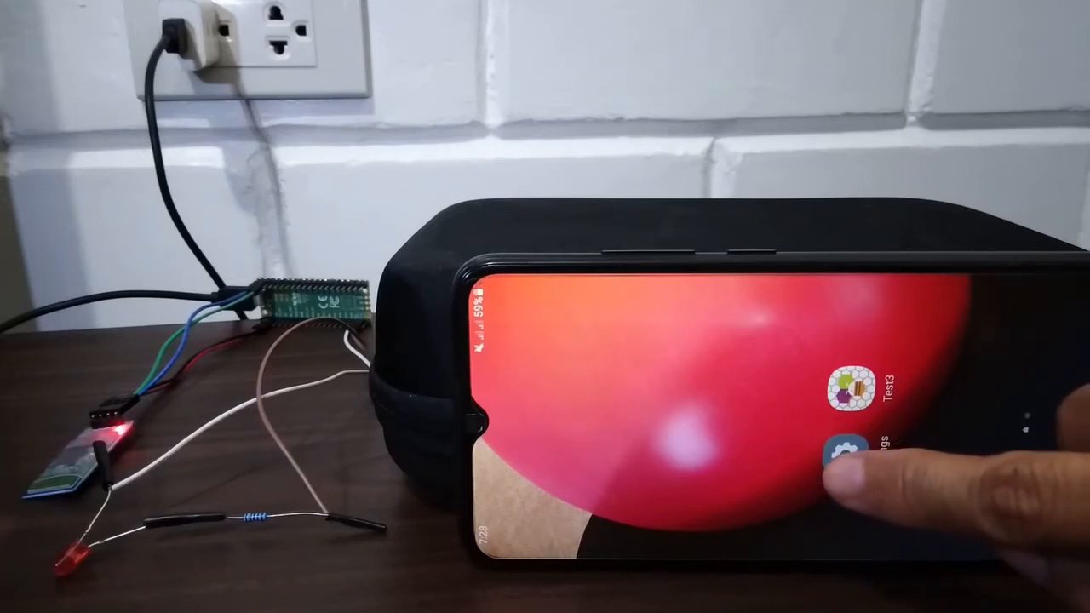
{"action": "left_click", "coordinate": [842, 459]}
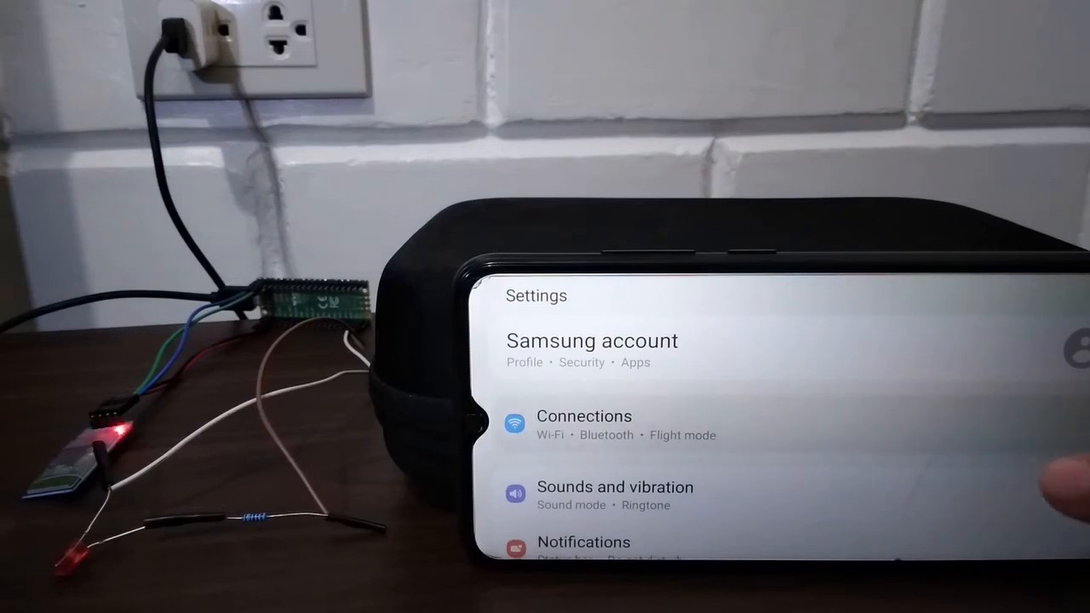
Go to Connections > Bluetooth and start pairing with device 20:19:07:00:88:12.
{"action": "left_click", "coordinate": [584, 416]}
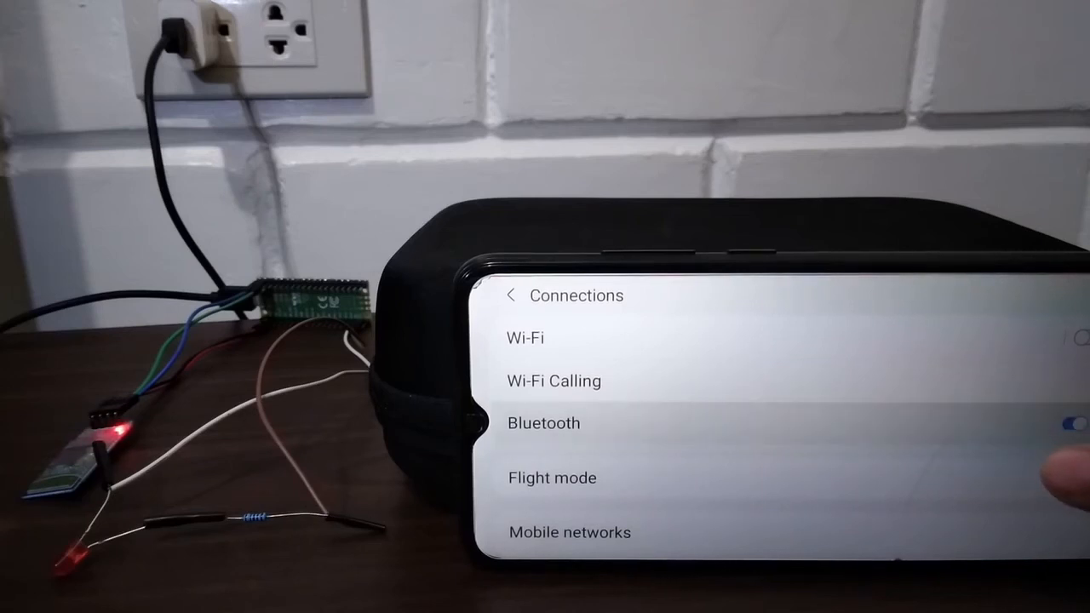
{"action": "left_click", "coordinate": [543, 422]}
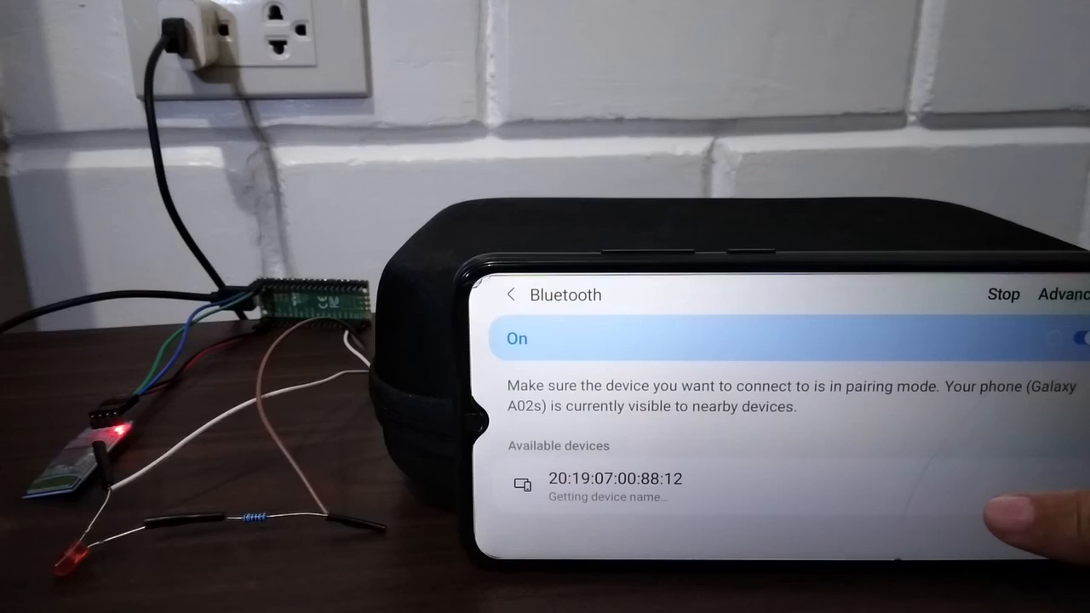
{"action": "left_click", "coordinate": [613, 479]}
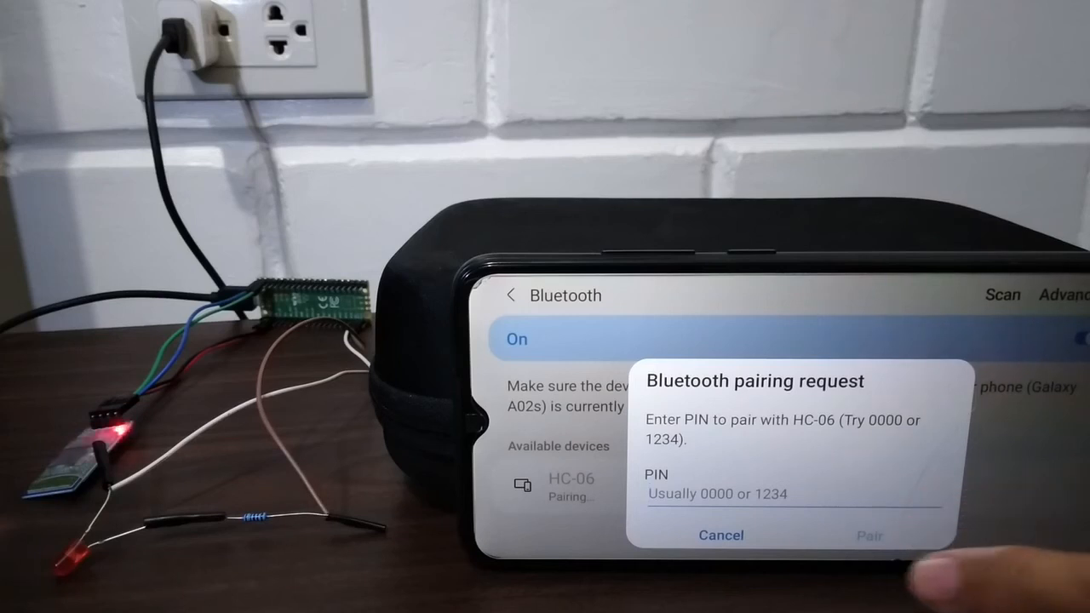
Enter PIN 1234 and confirm pairing with the HC-06 module.
{"action": "left_click", "coordinate": [792, 494]}
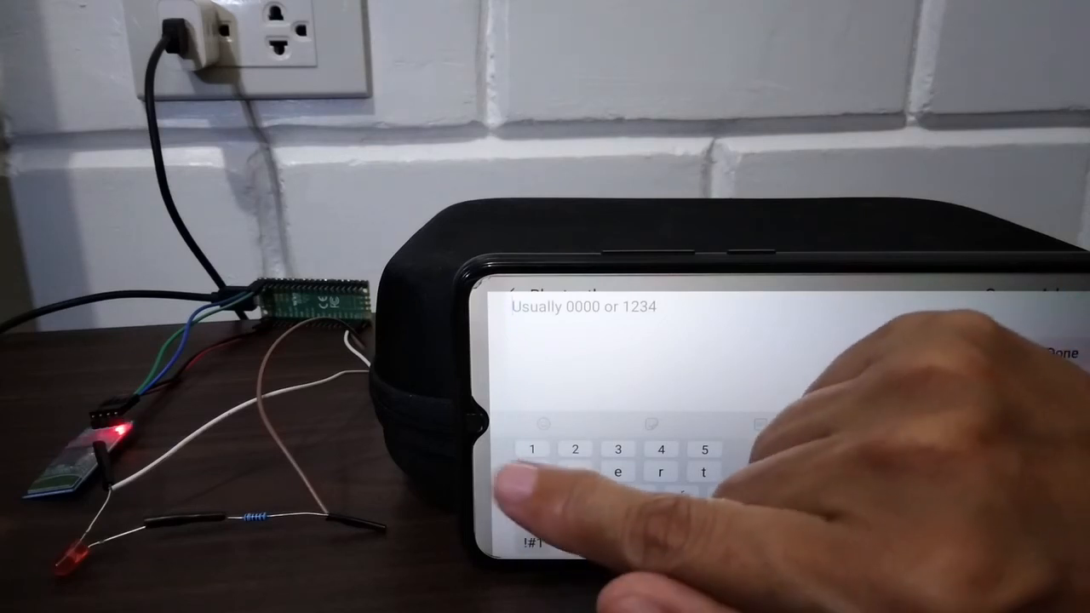
{"action": "left_click", "coordinate": [576, 449]}
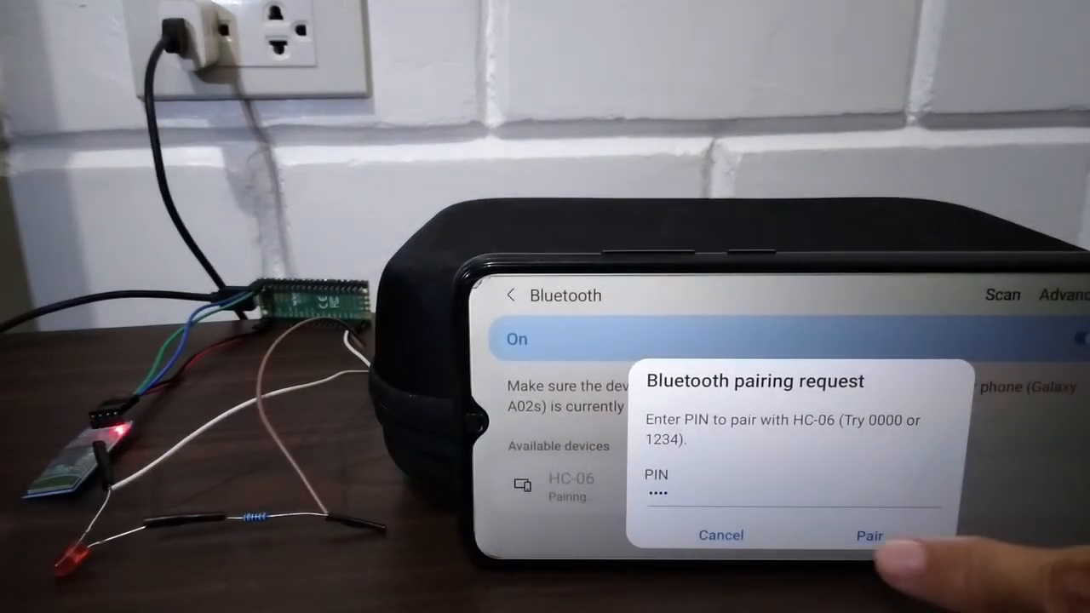
{"action": "left_click", "coordinate": [869, 534]}
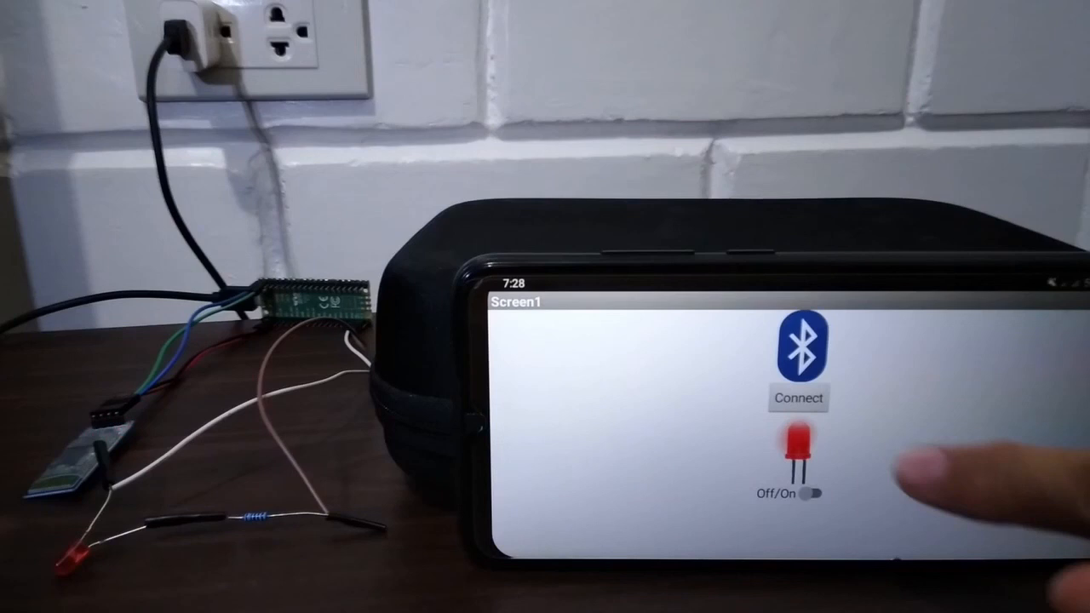
Connect Test3 to HC-06 and switch the Pico's LED on.
{"action": "left_click", "coordinate": [797, 398]}
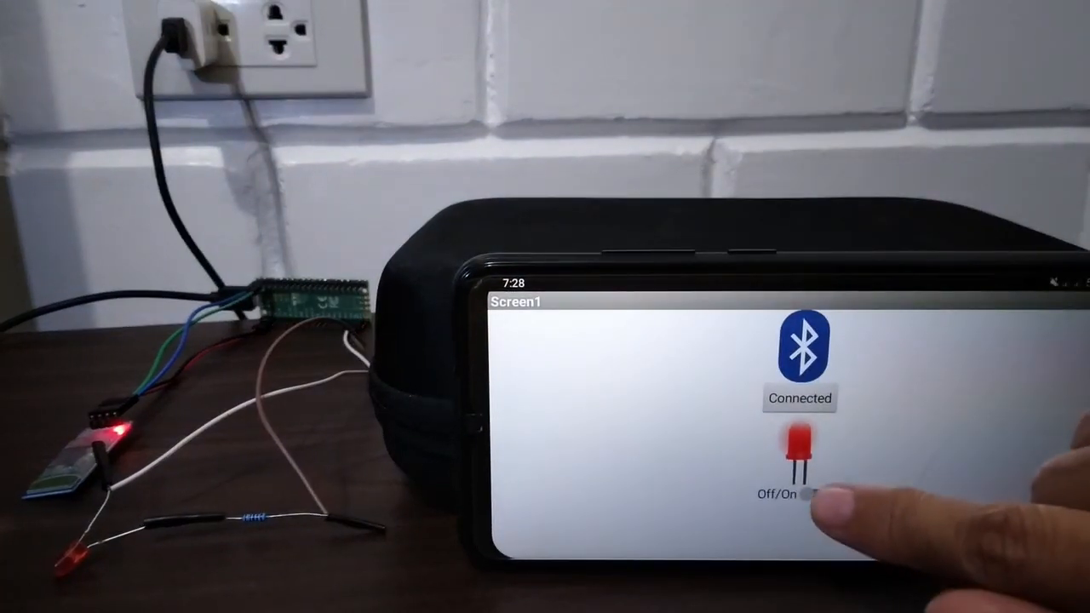
{"action": "left_click", "coordinate": [811, 494]}
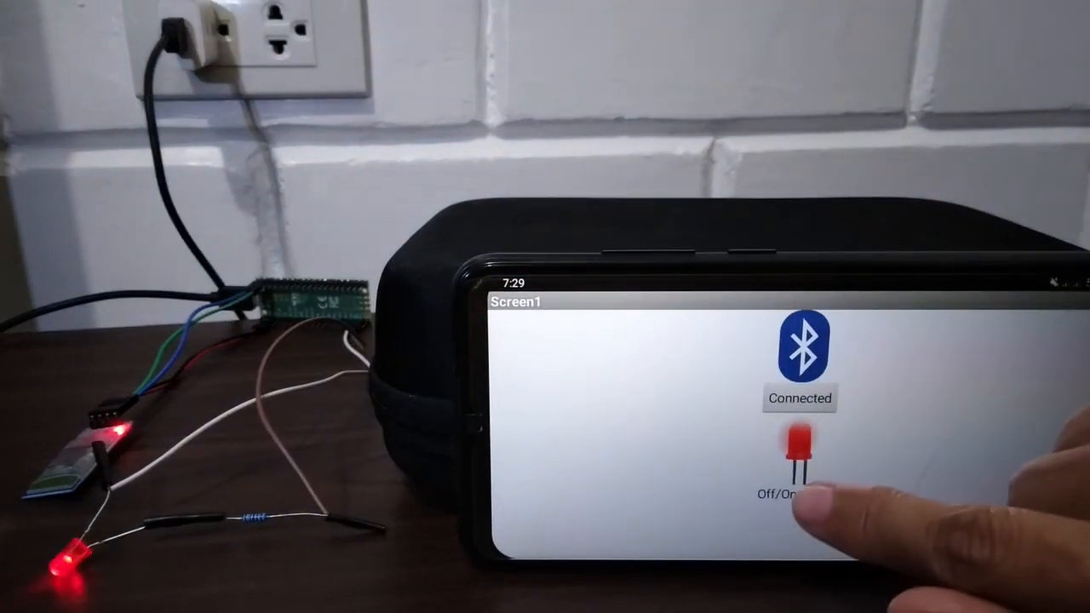